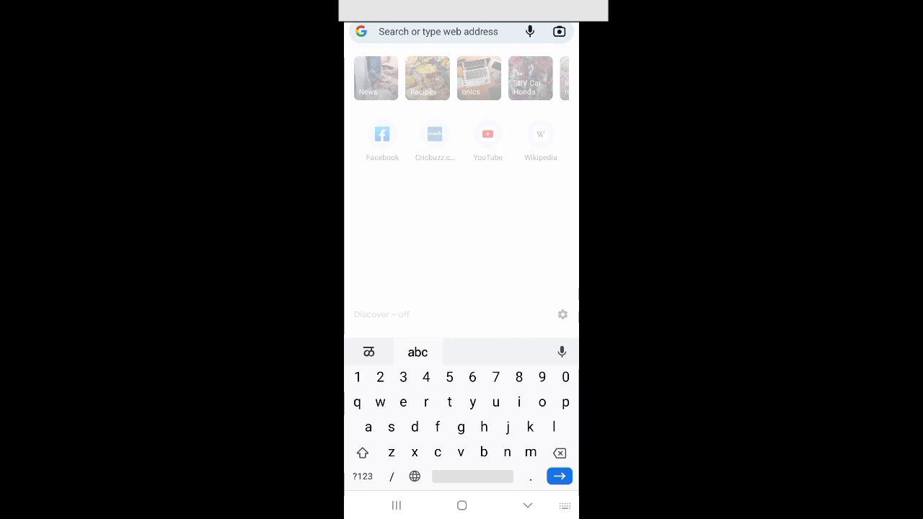
- Enter photopea.com in Chrome's address bar and load the Photopea editor
{"action": "left_click", "coordinate": [438, 31]}
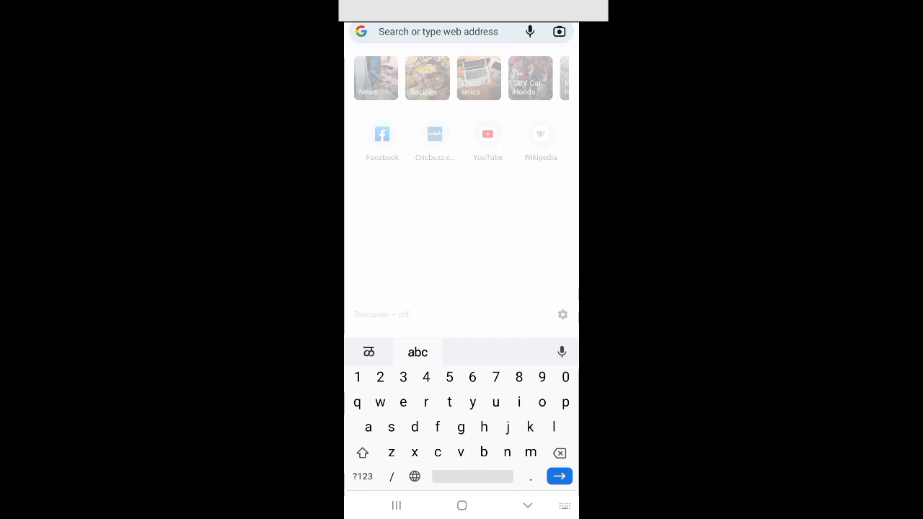
{"action": "type", "text": "photopea.com"}
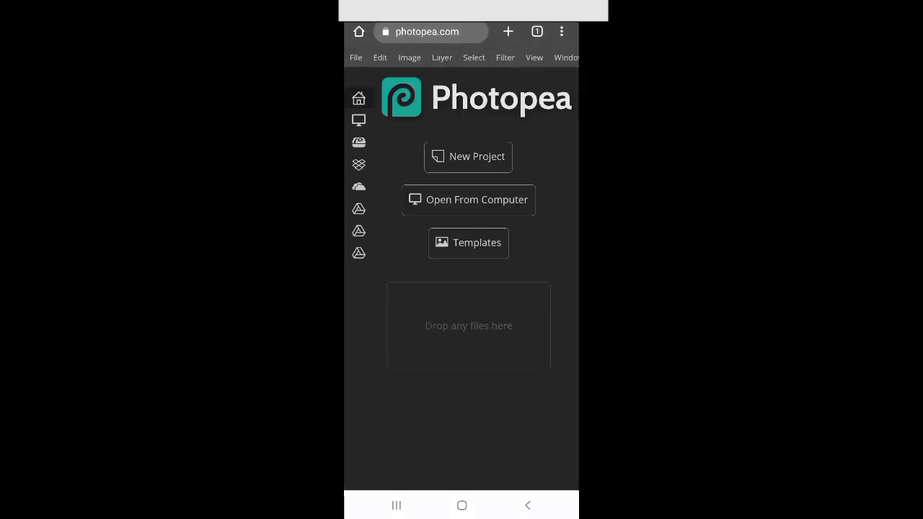
- Create a new project using the Social Insta Story preset (1080 × 1920 px)
{"action": "left_click", "coordinate": [468, 157]}
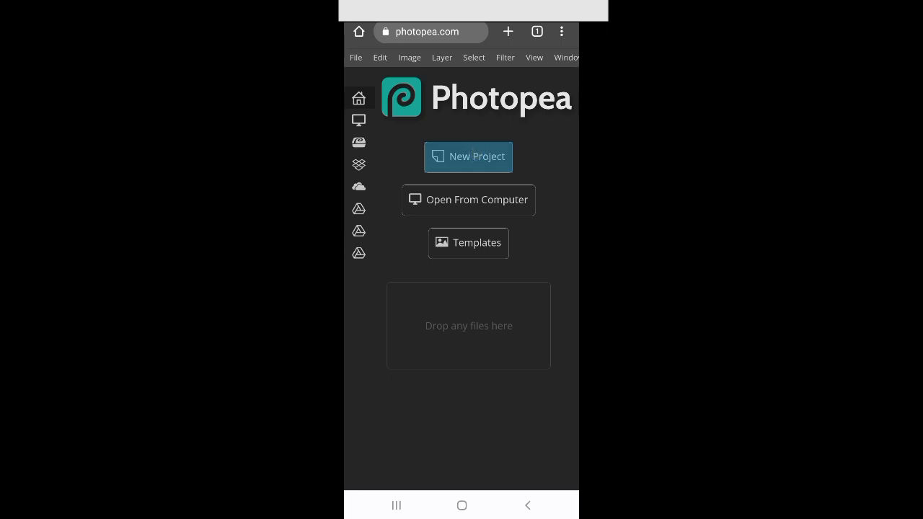
{"action": "left_click", "coordinate": [468, 156]}
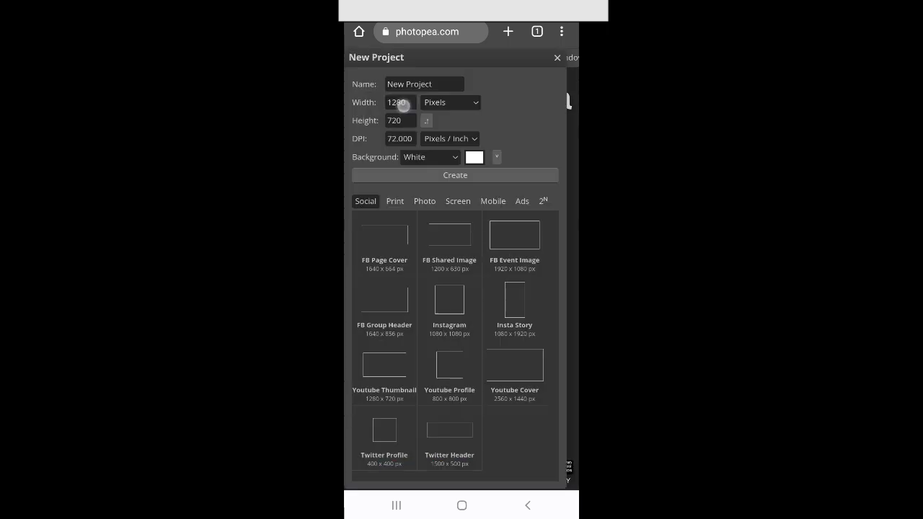
{"action": "left_click", "coordinate": [397, 102]}
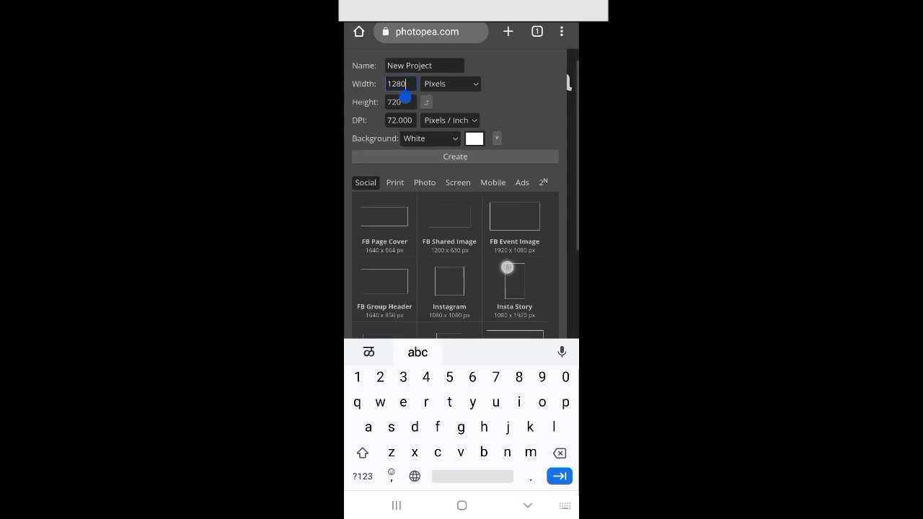
{"action": "scroll", "scroll_direction": "up", "scroll_amount": 3}
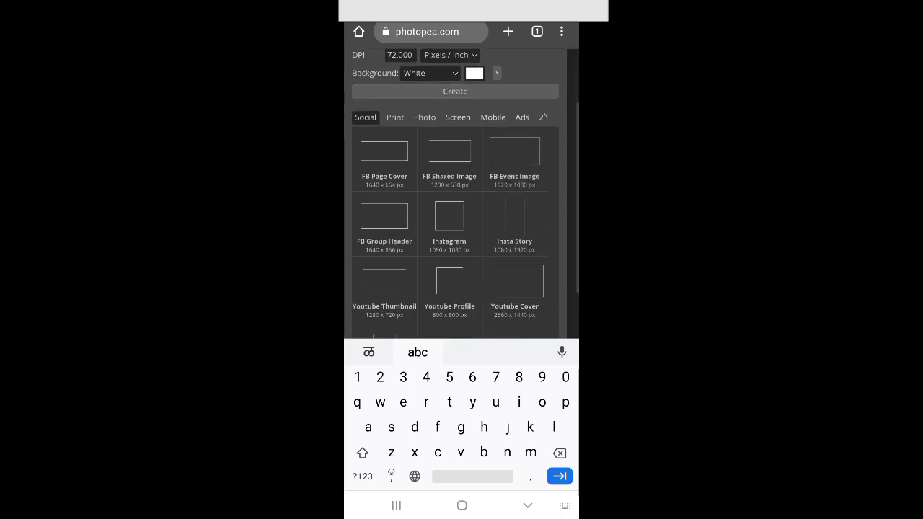
{"action": "left_click", "coordinate": [514, 224]}
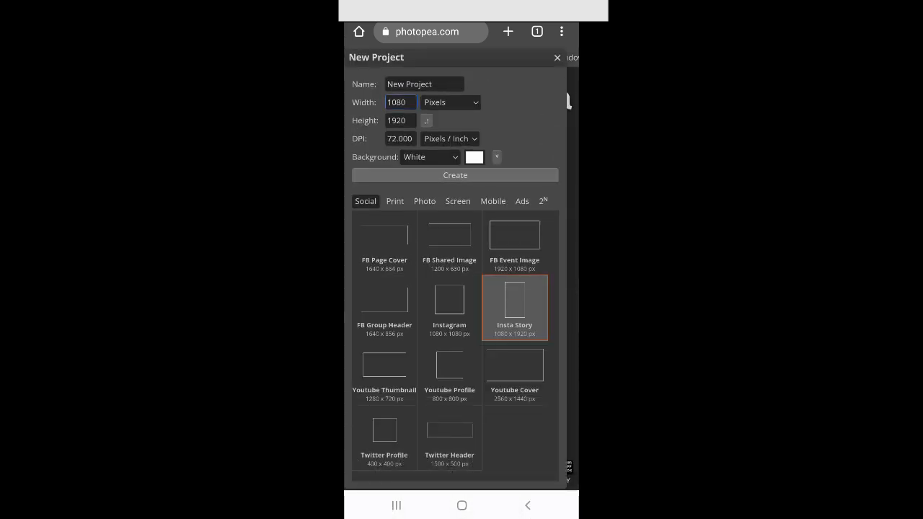
{"action": "left_click", "coordinate": [455, 175]}
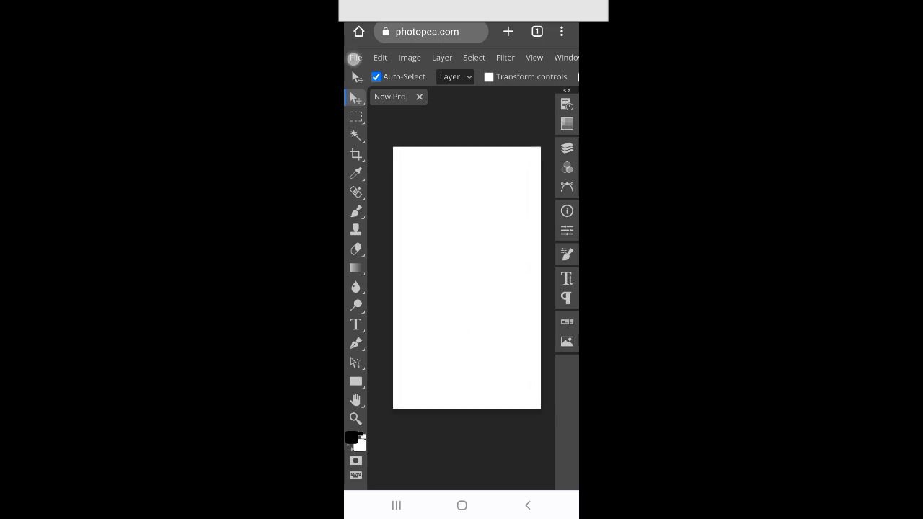
- Place the green logo image onto the upper canvas via File > Open & Place
{"action": "left_click", "coordinate": [354, 57]}
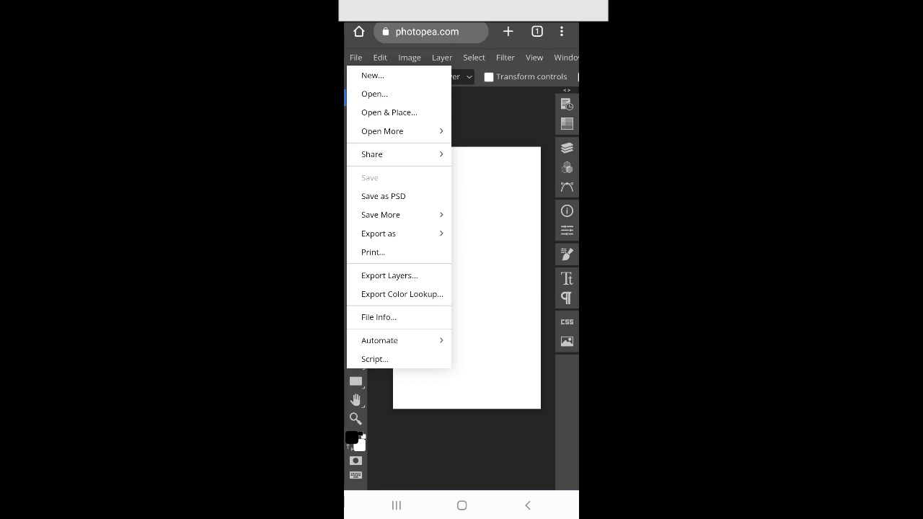
{"action": "mouse_move", "coordinate": [389, 112]}
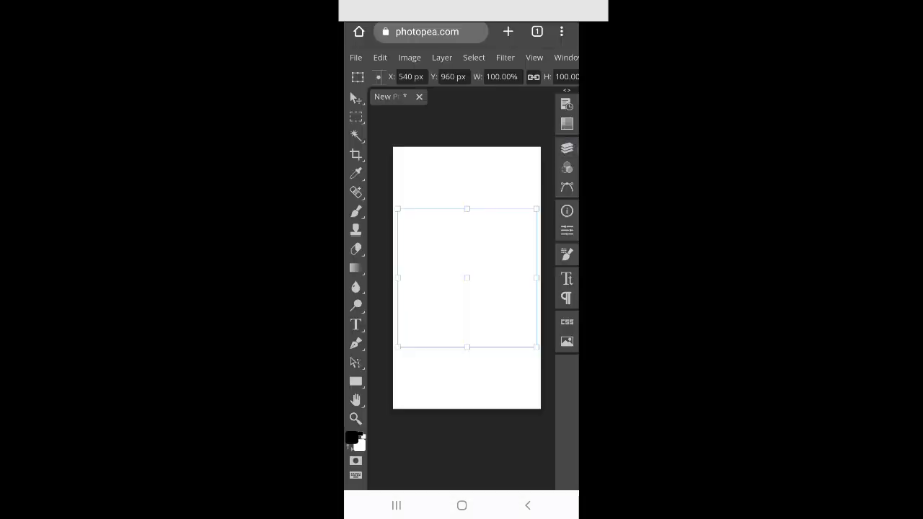
{"action": "left_click", "coordinate": [567, 147]}
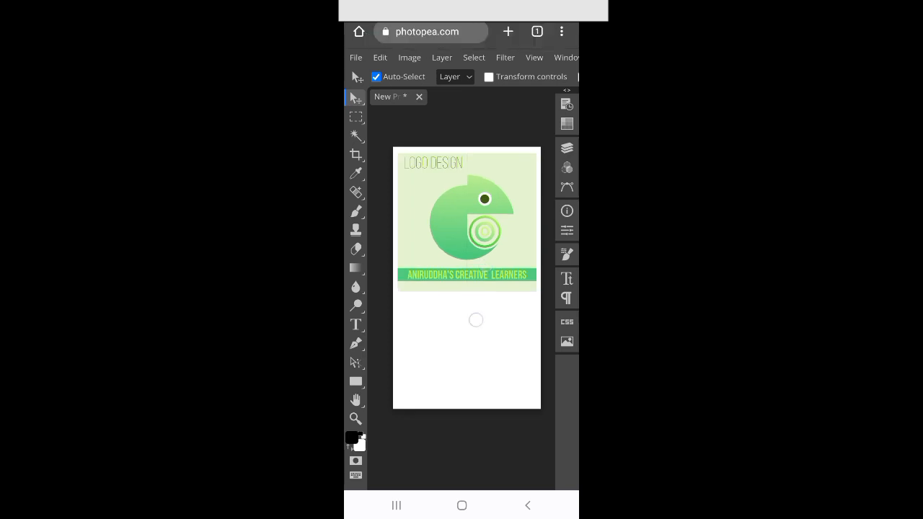
- Type a three-line text block below the logo and bring up the Character panel
{"action": "left_click", "coordinate": [355, 324]}
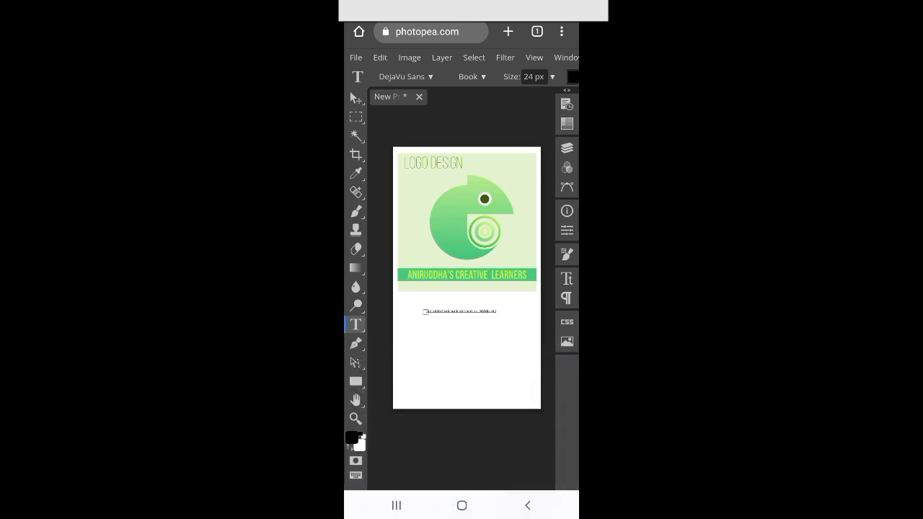
{"action": "left_click", "coordinate": [462, 310]}
{"action": "type", "text": "You'll group dhol"}
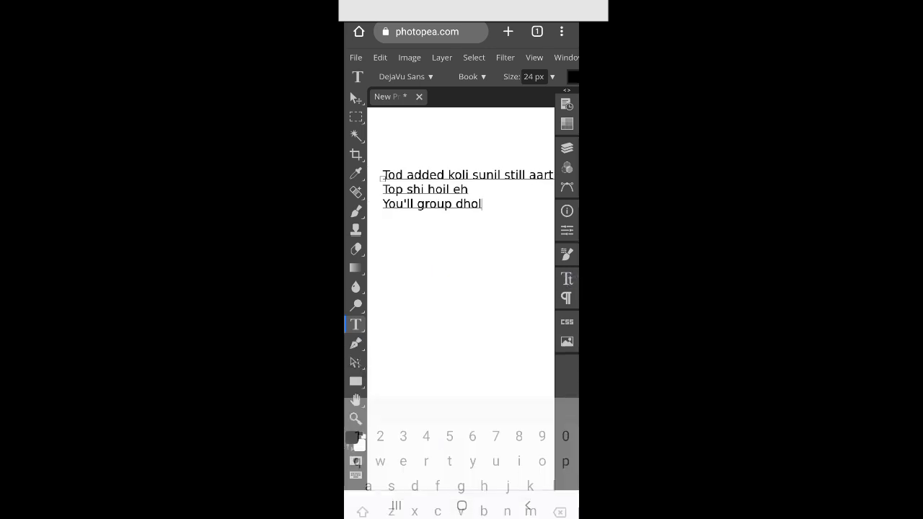
{"action": "left_click", "coordinate": [567, 279]}
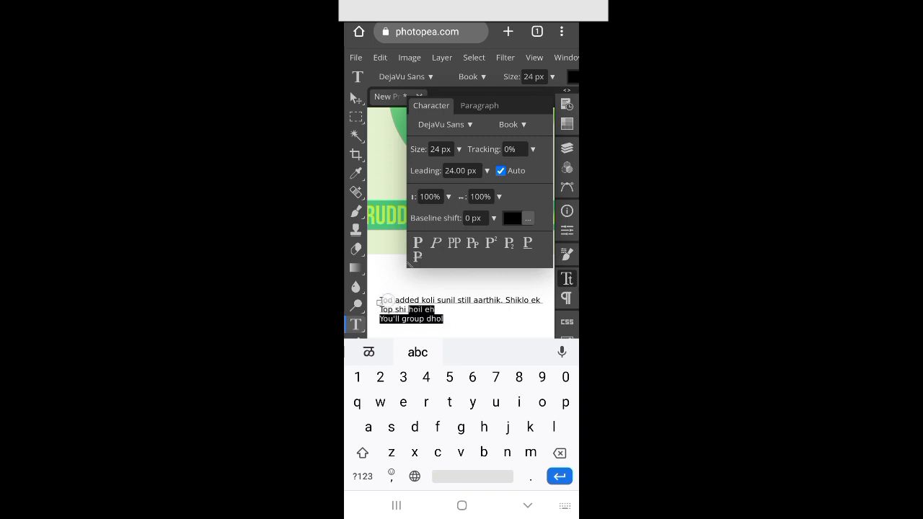
- Select all three text lines, enlarge them to 60 px, and set leading to about 77 px
{"action": "left_click", "coordinate": [362, 452]}
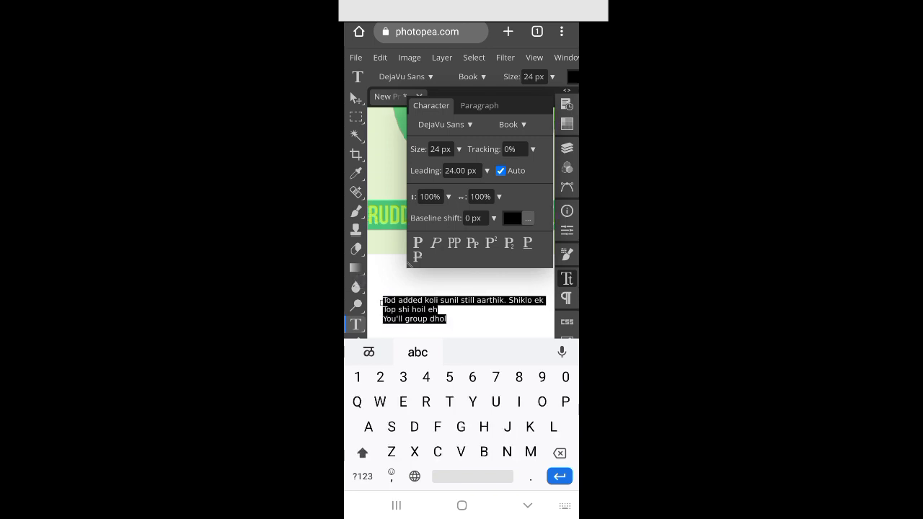
{"action": "left_click", "coordinate": [447, 170]}
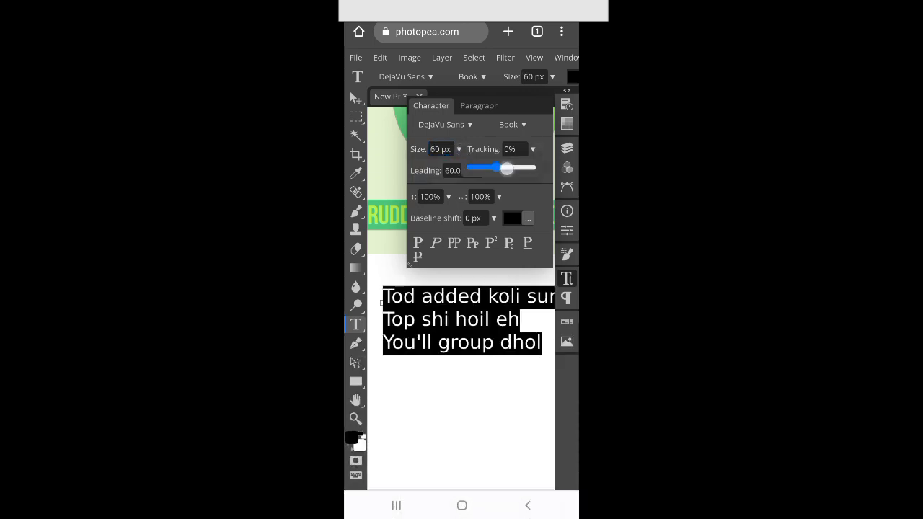
{"action": "left_click", "coordinate": [513, 148]}
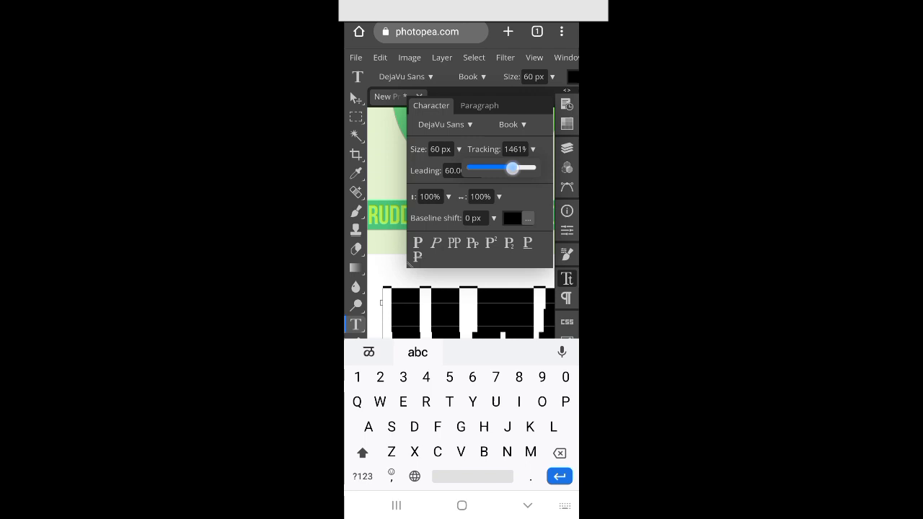
{"action": "left_click_drag", "start_coordinate": [512, 168], "coordinate": [504, 168]}
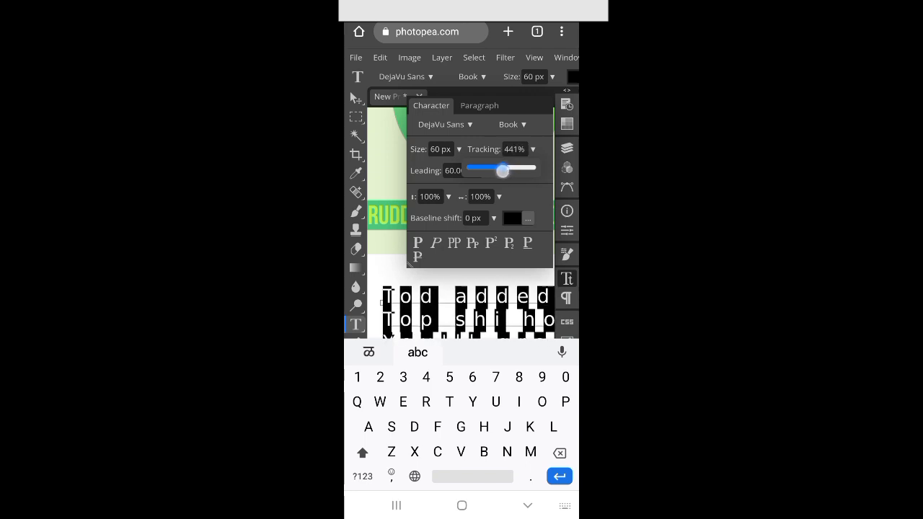
{"action": "left_click_drag", "start_coordinate": [512, 149], "coordinate": [497, 149]}
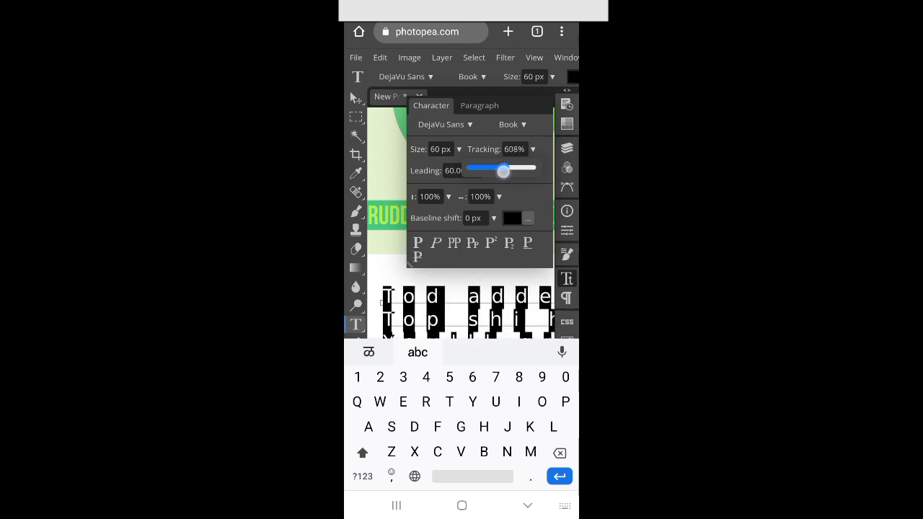
{"action": "left_click_drag", "start_coordinate": [503, 171], "coordinate": [493, 172]}
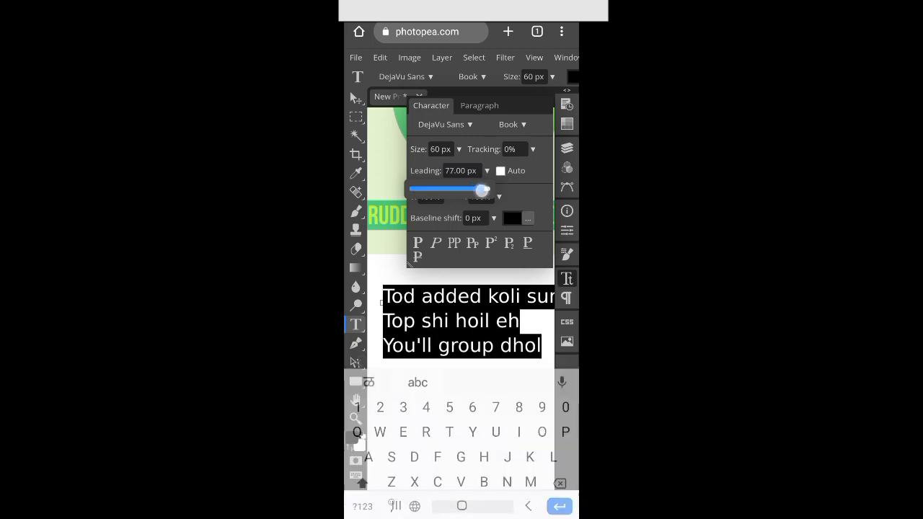
- Adjust the text leading to 79 px
{"action": "left_click_drag", "start_coordinate": [479, 189], "coordinate": [474, 189]}
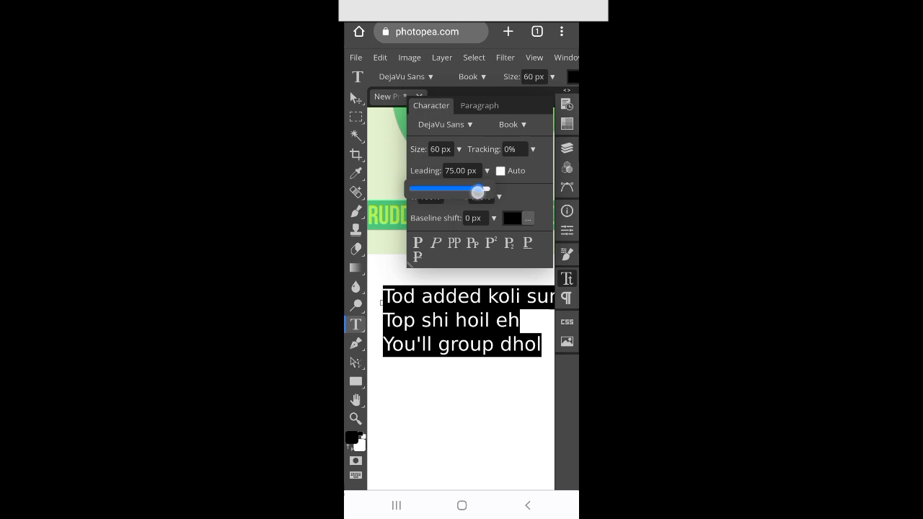
{"action": "left_click_drag", "start_coordinate": [478, 189], "coordinate": [471, 189]}
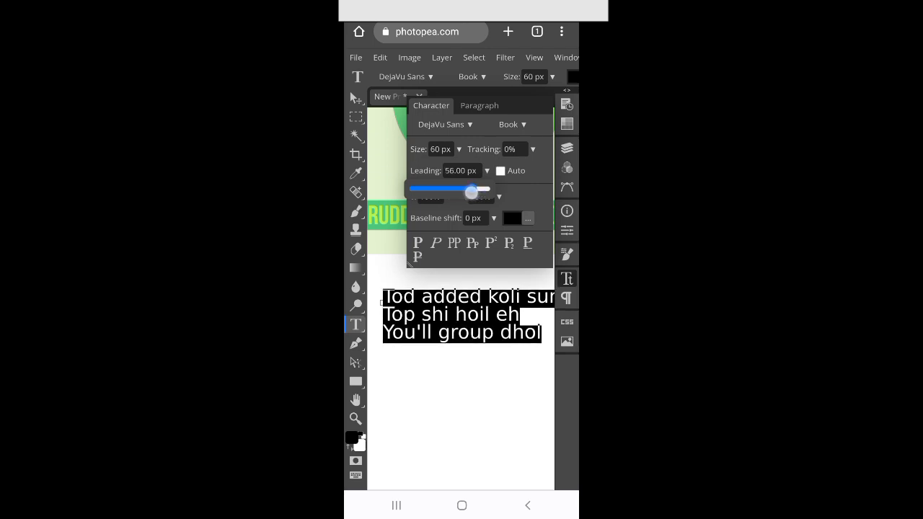
{"action": "left_click_drag", "start_coordinate": [472, 189], "coordinate": [491, 189]}
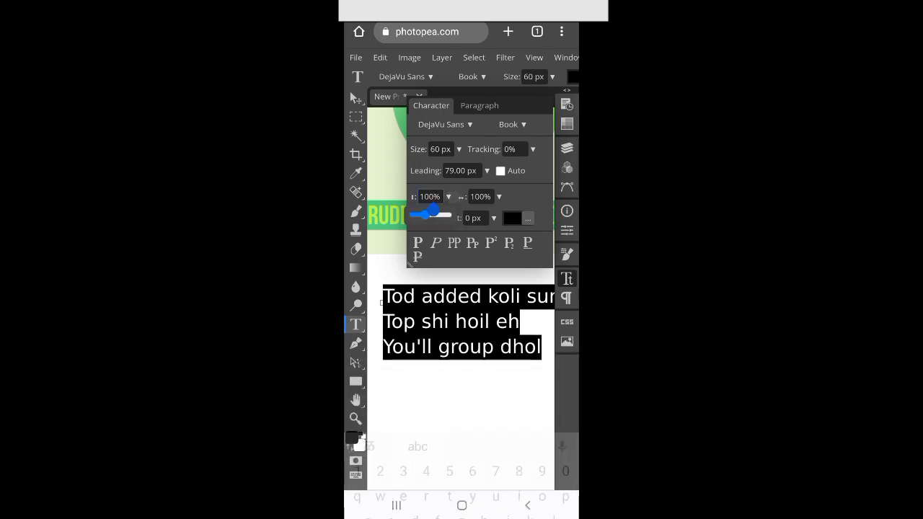
- Try the vertical and horizontal scale values, reset both to 100%, and enable faux italic and All Caps
{"action": "left_click_drag", "start_coordinate": [434, 213], "coordinate": [432, 218]}
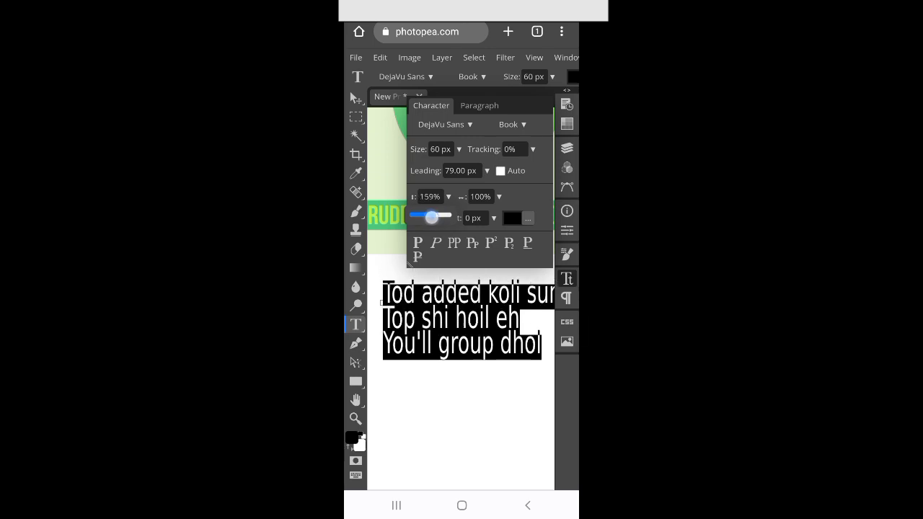
{"action": "left_click", "coordinate": [473, 218]}
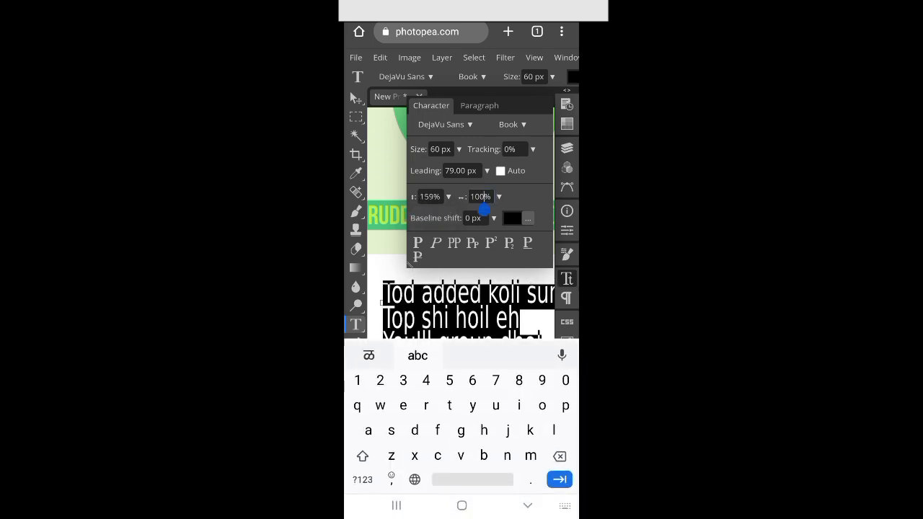
{"action": "double_click", "coordinate": [478, 196]}
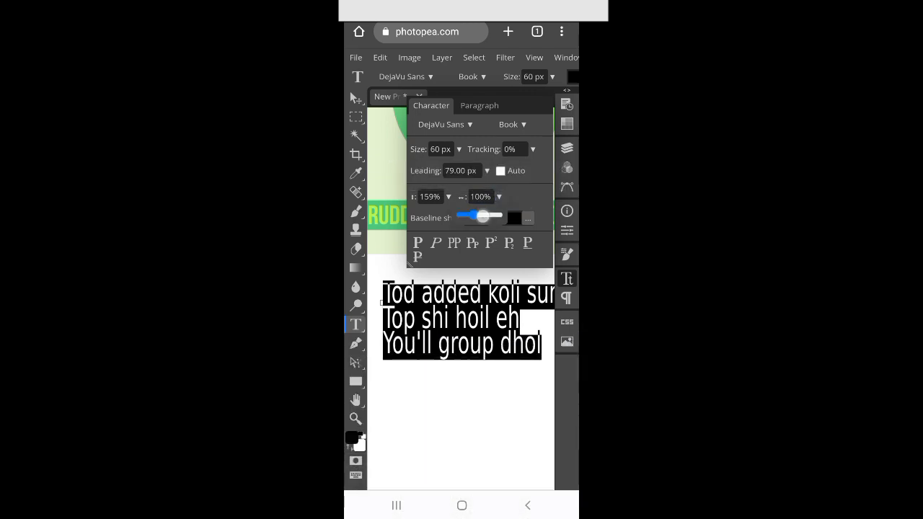
{"action": "left_click_drag", "start_coordinate": [480, 215], "coordinate": [494, 216]}
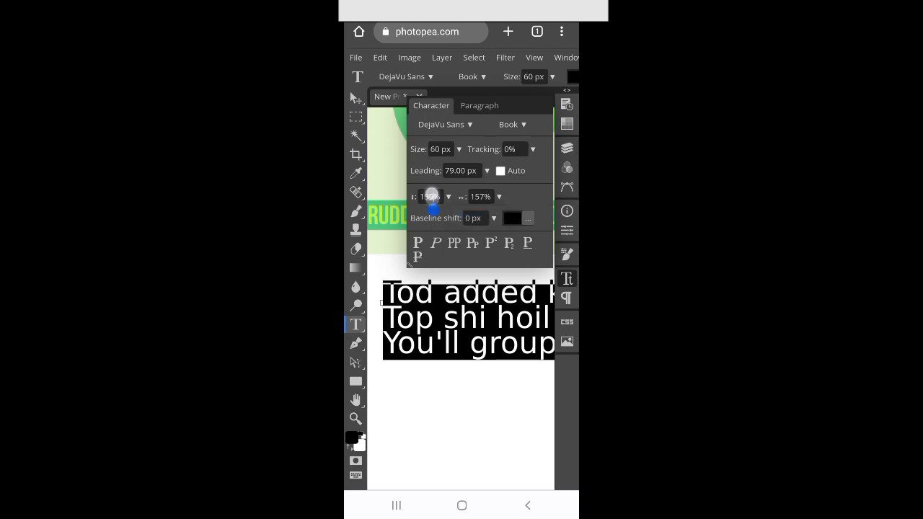
{"action": "left_click", "coordinate": [429, 196]}
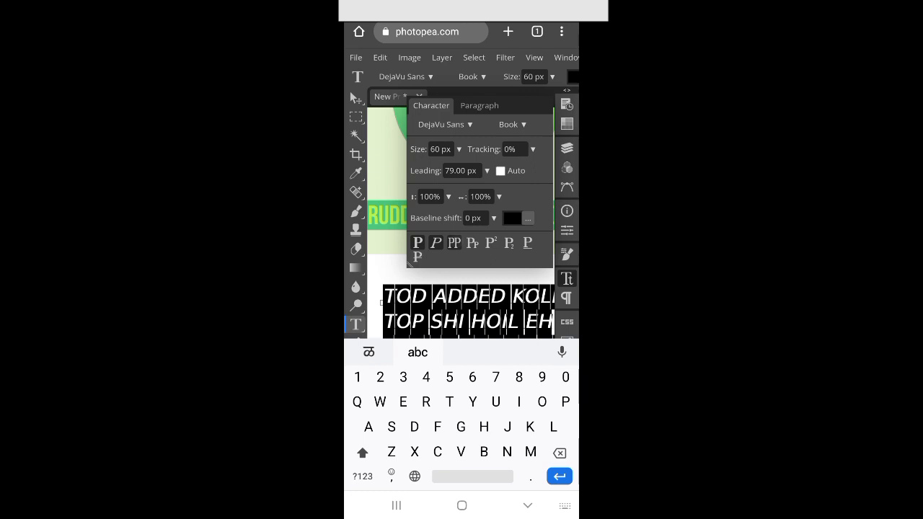
- Turn off faux italic and All Caps, and set the text leading to 68 px
{"action": "left_click", "coordinate": [453, 242]}
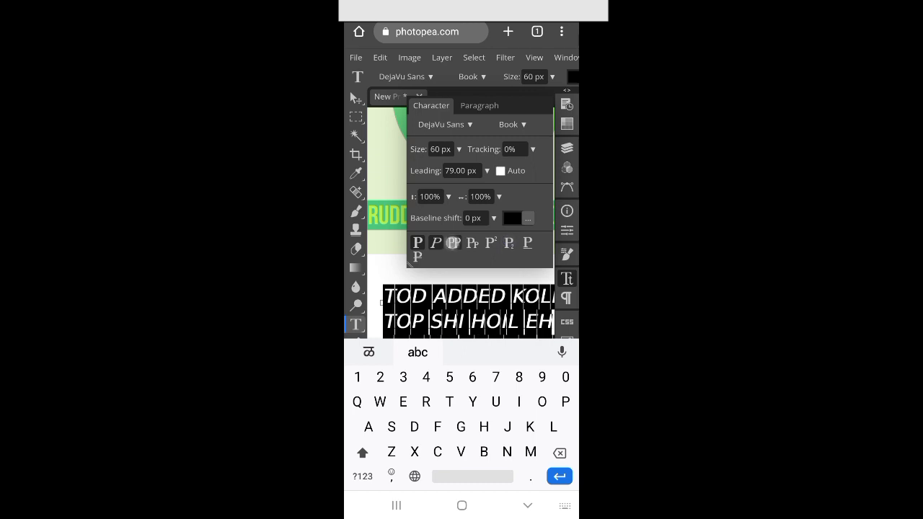
{"action": "left_click", "coordinate": [434, 243]}
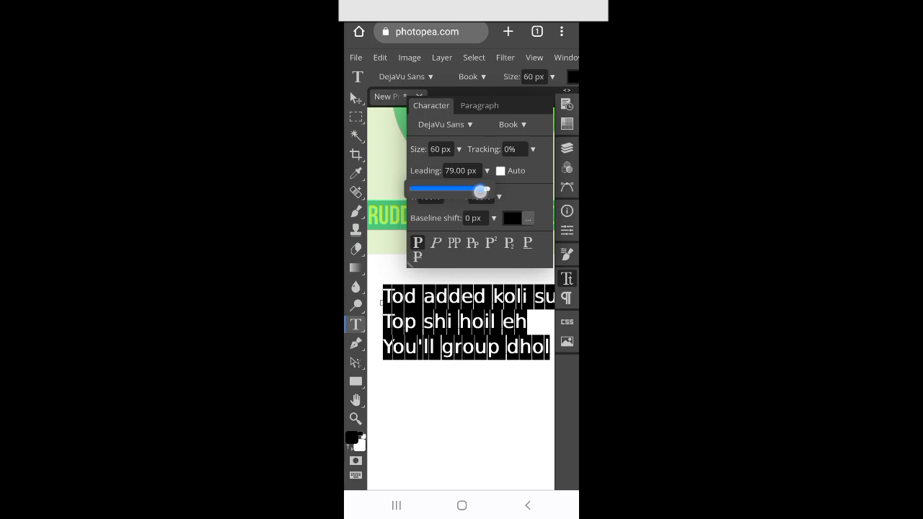
{"action": "left_click_drag", "start_coordinate": [471, 189], "coordinate": [476, 190]}
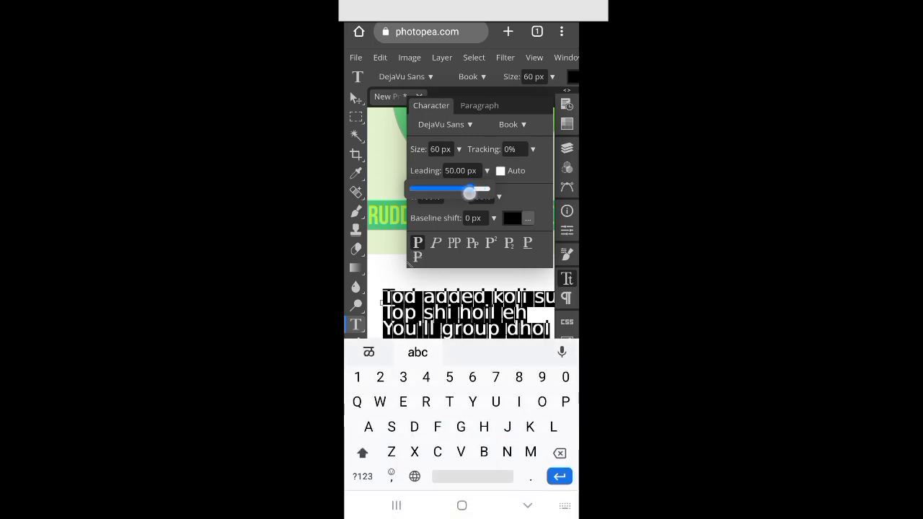
{"action": "left_click_drag", "start_coordinate": [470, 192], "coordinate": [479, 189]}
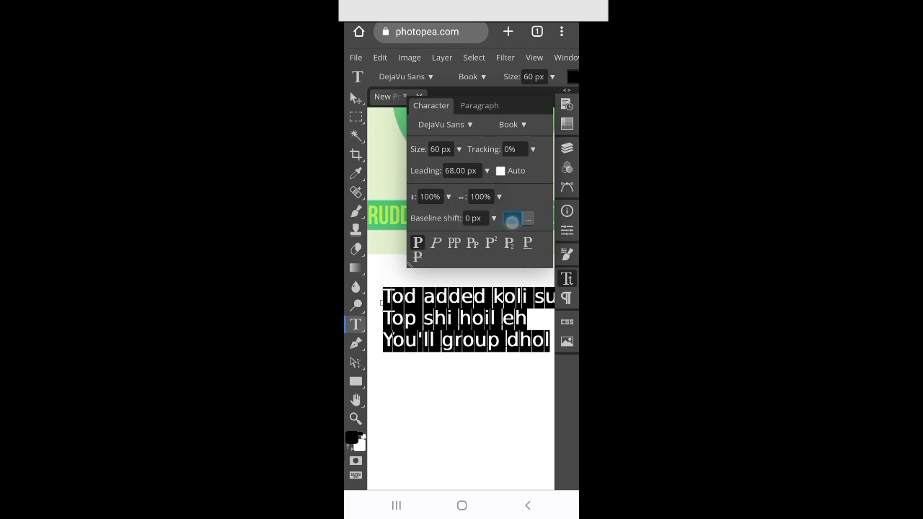
{"action": "left_click", "coordinate": [518, 218]}
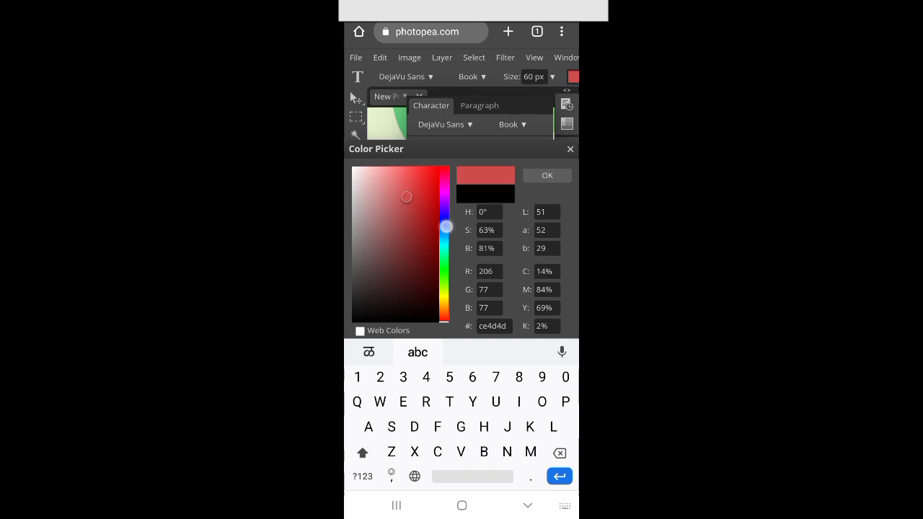
- Choose a blue text colour in the Color Picker and confirm it
{"action": "left_click_drag", "start_coordinate": [446, 226], "coordinate": [446, 173]}
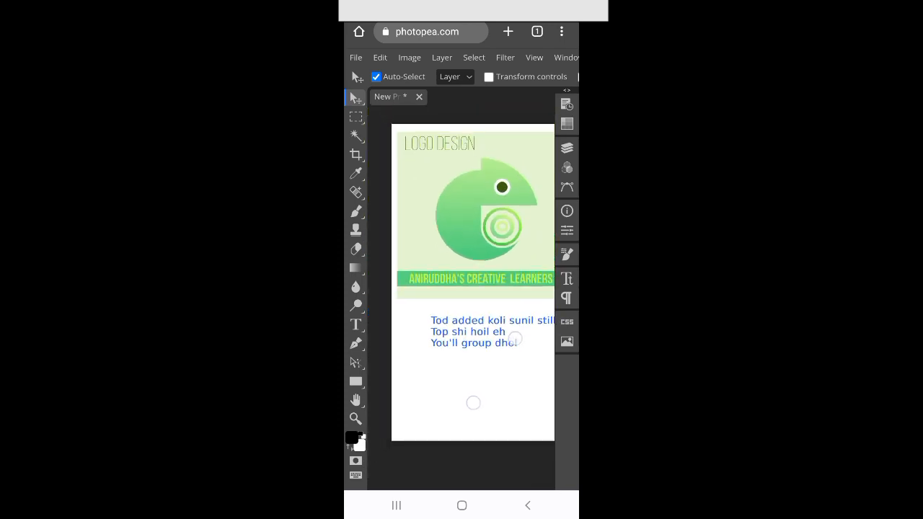
{"action": "left_click", "coordinate": [567, 147]}
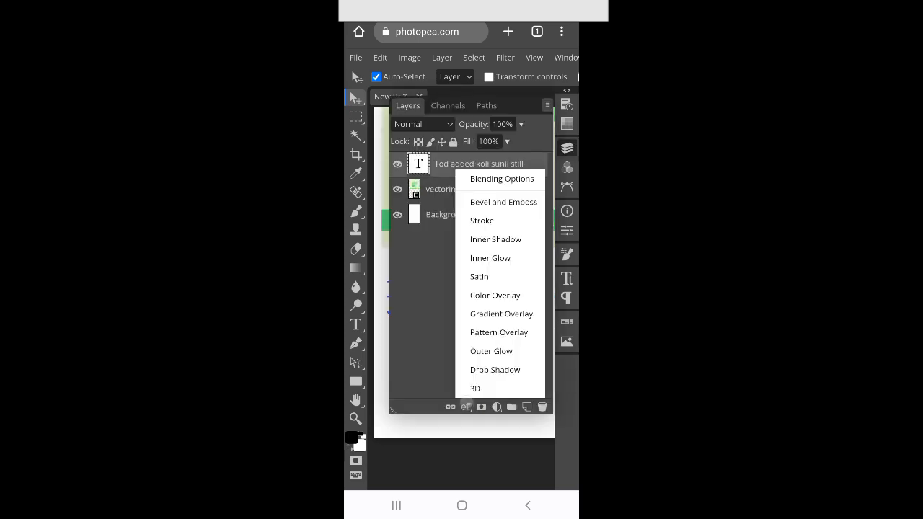
- Add a white layer mask to the blue text layer and show the Layers list
{"action": "left_click", "coordinate": [496, 406]}
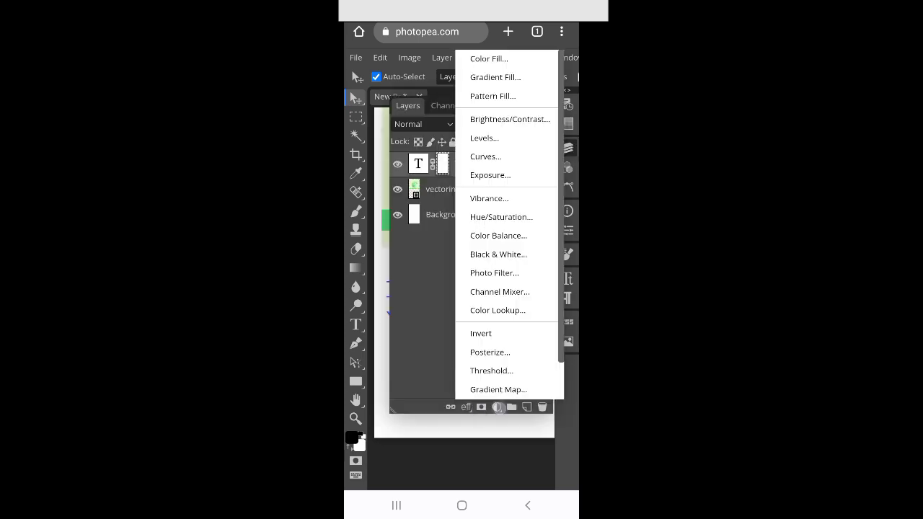
{"action": "left_click", "coordinate": [430, 349]}
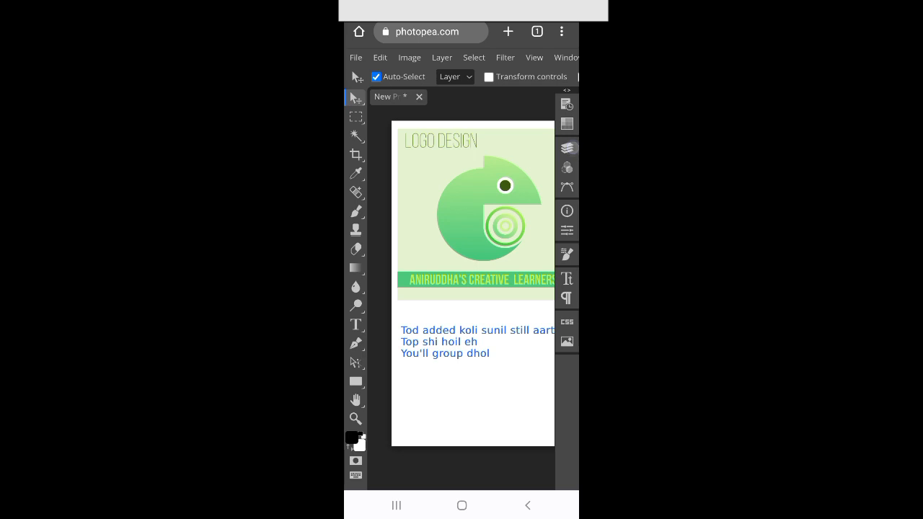
{"action": "left_click", "coordinate": [566, 147]}
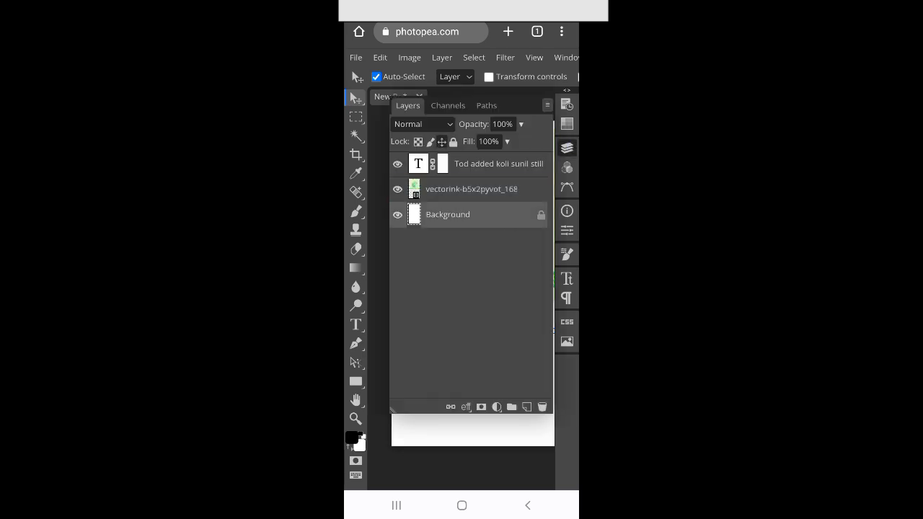